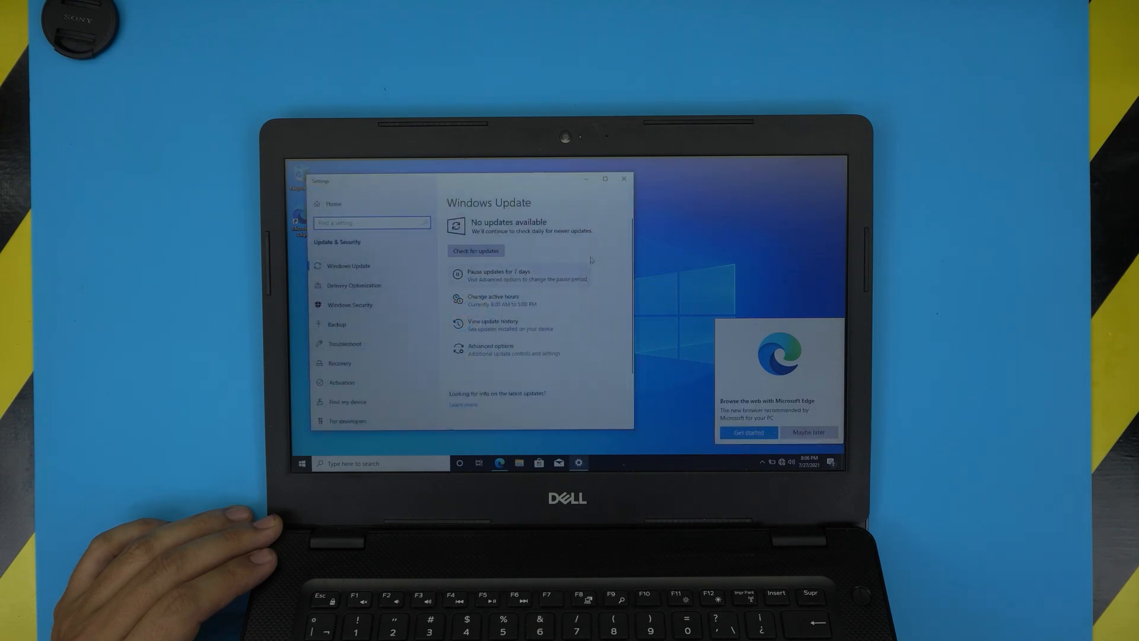
# Close the Windows Update settings window
pyautogui.click(623, 179)
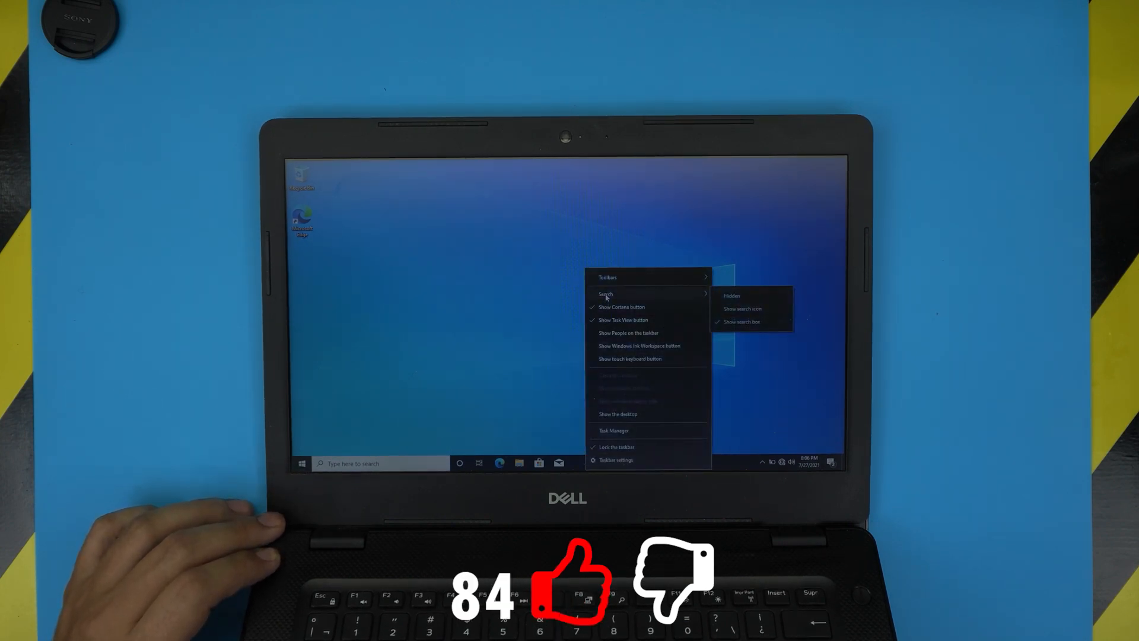
# Show taskbar search as an icon only, then bring up the Start menu
pyautogui.click(731, 295)
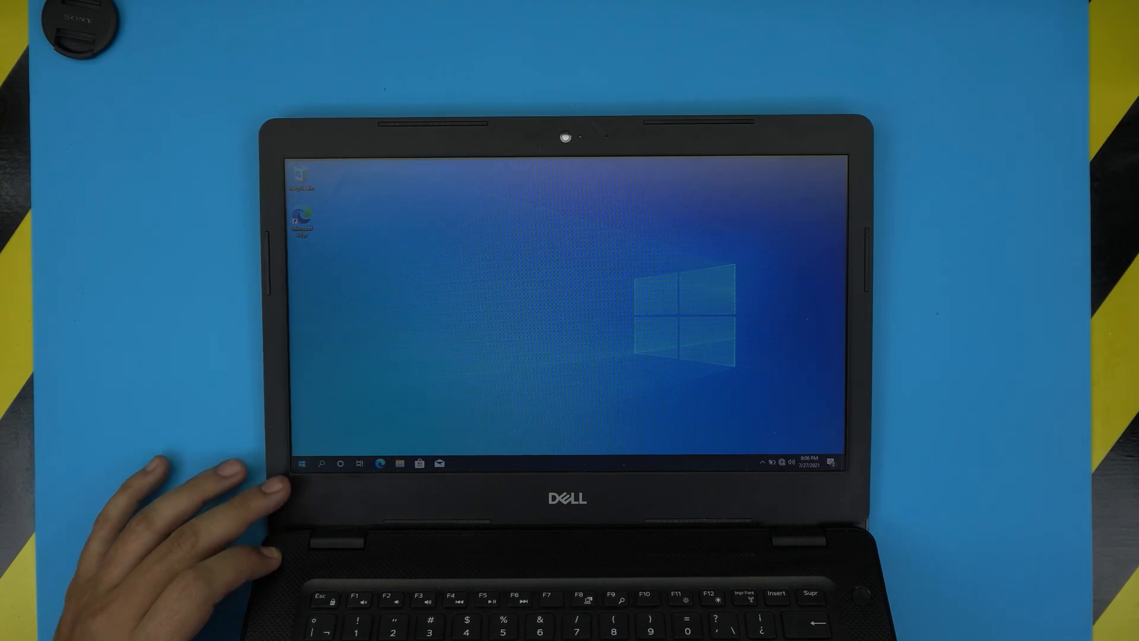
pyautogui.click(303, 463)
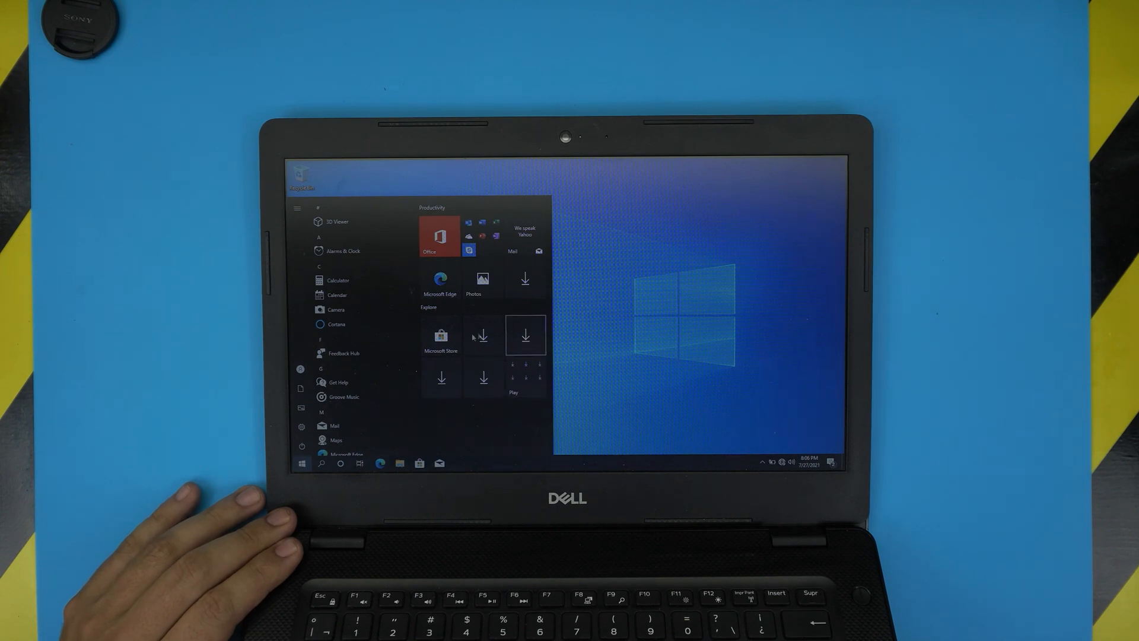
pyautogui.moveTo(440, 378)
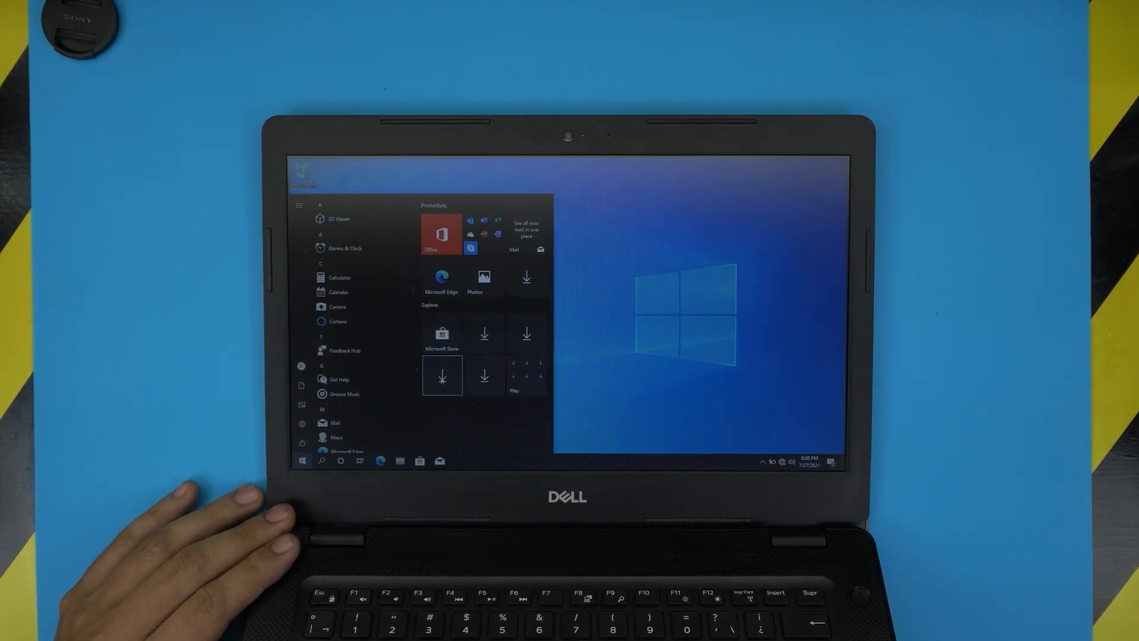
# Unpin the placeholder download tiles, the Play folder, a leftover tile and Mail from Start
pyautogui.rightClick(440, 375)
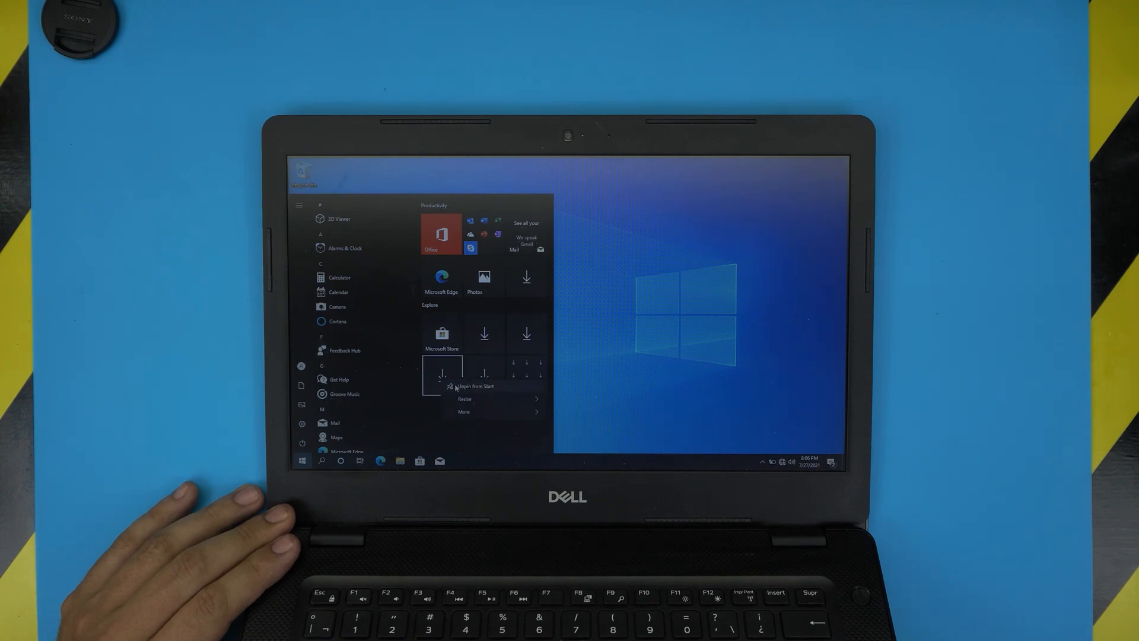
pyautogui.rightClick(485, 374)
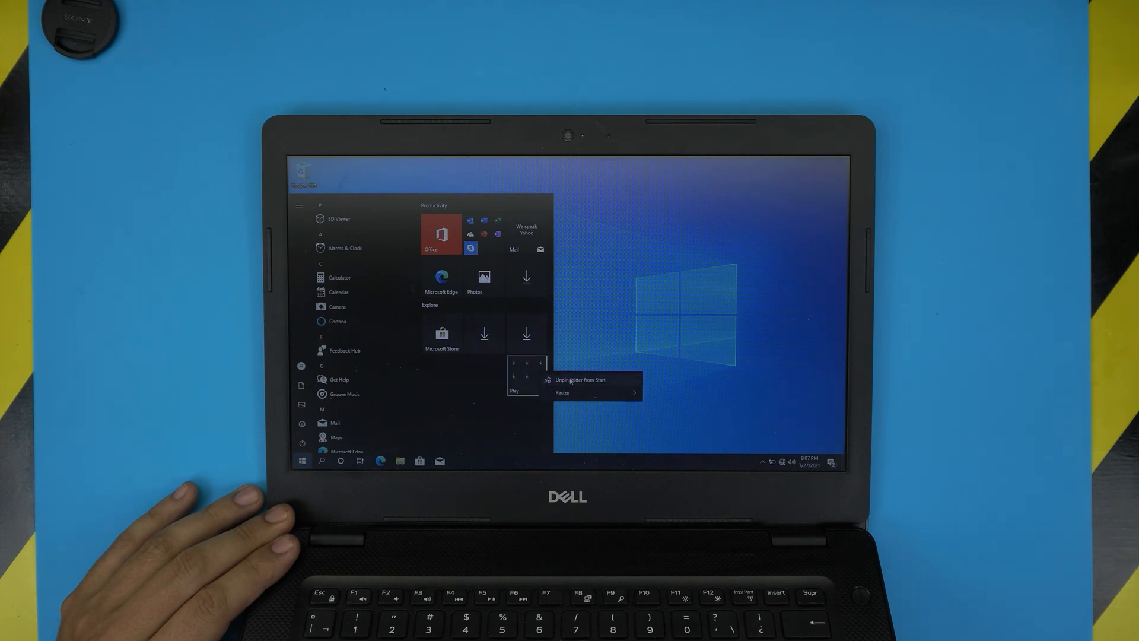
pyautogui.rightClick(527, 334)
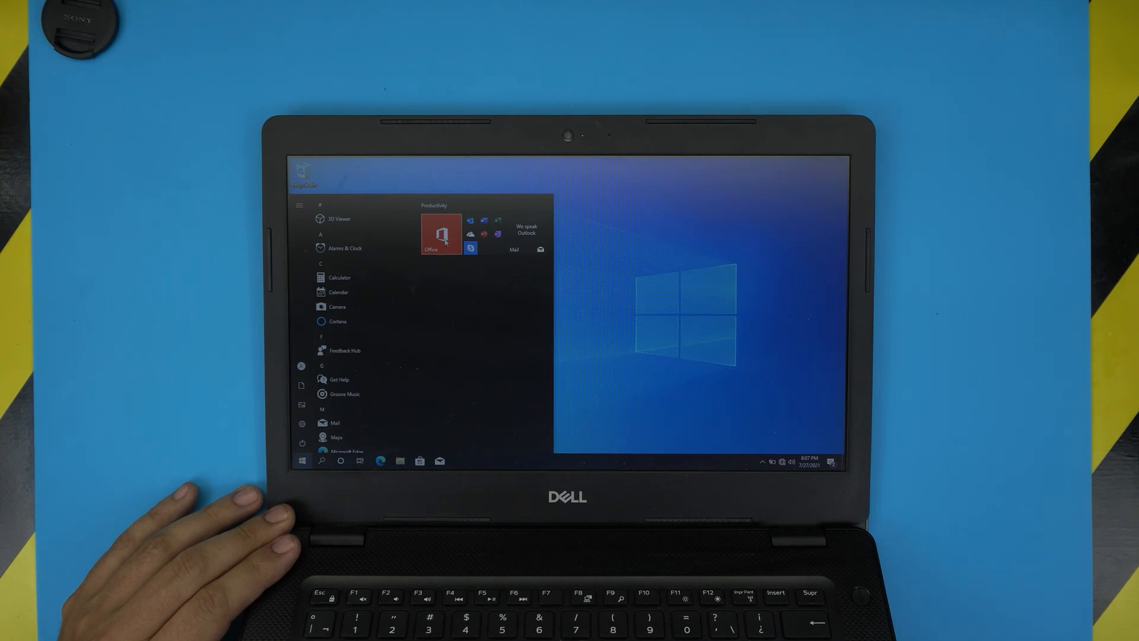
pyautogui.rightClick(432, 232)
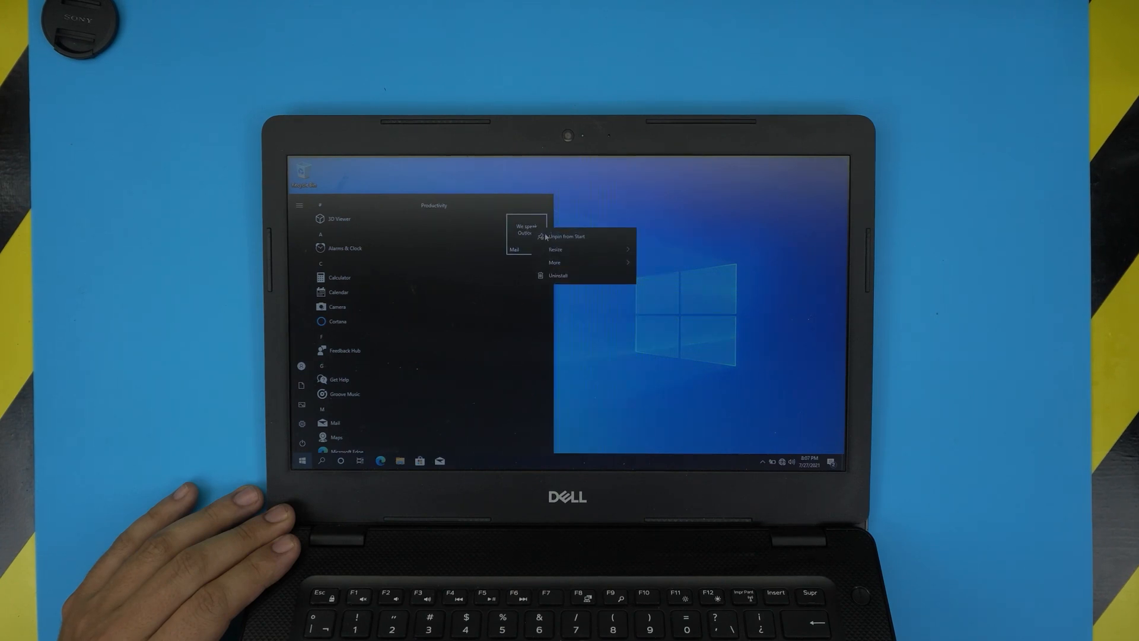
pyautogui.click(445, 344)
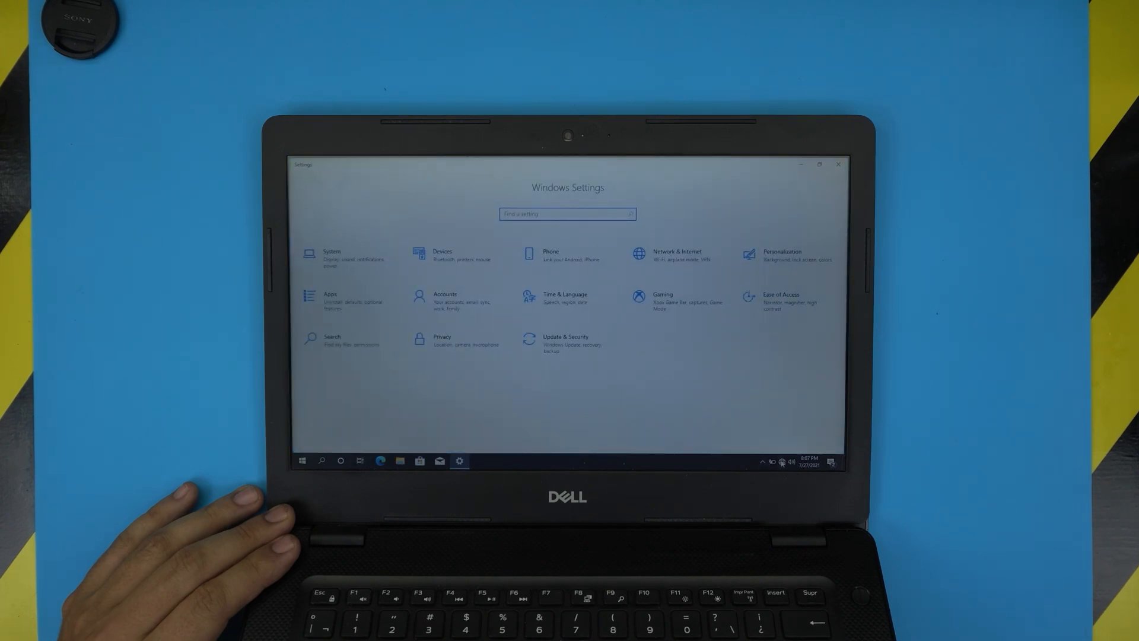
# Glance at the Wi-Fi network list, then open Update & Security to check for updates
pyautogui.click(771, 461)
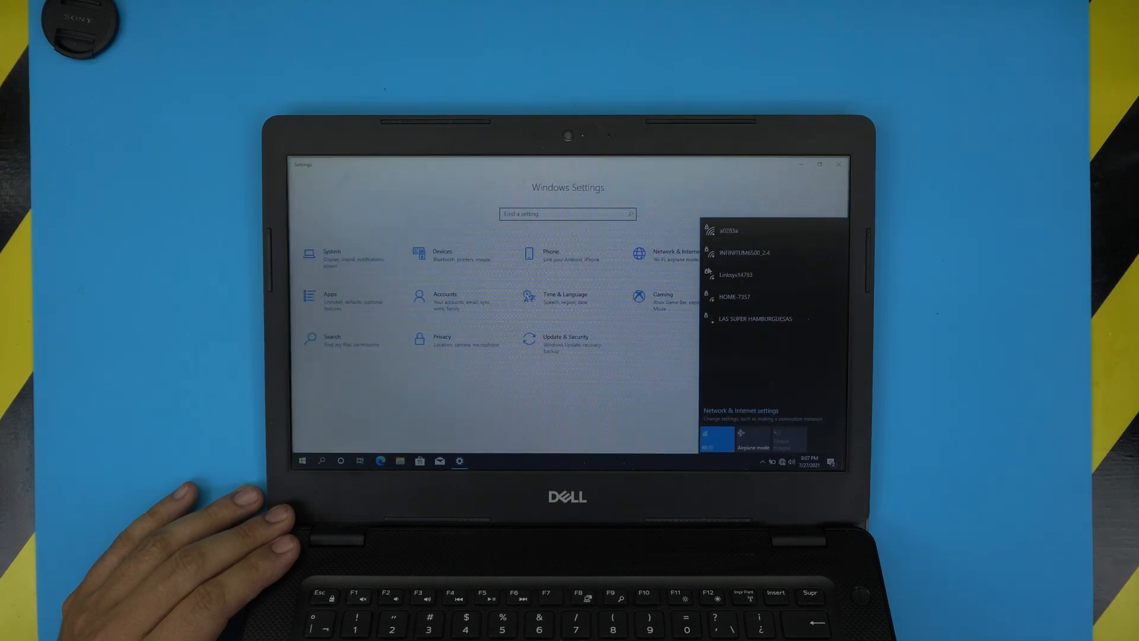
pyautogui.click(662, 382)
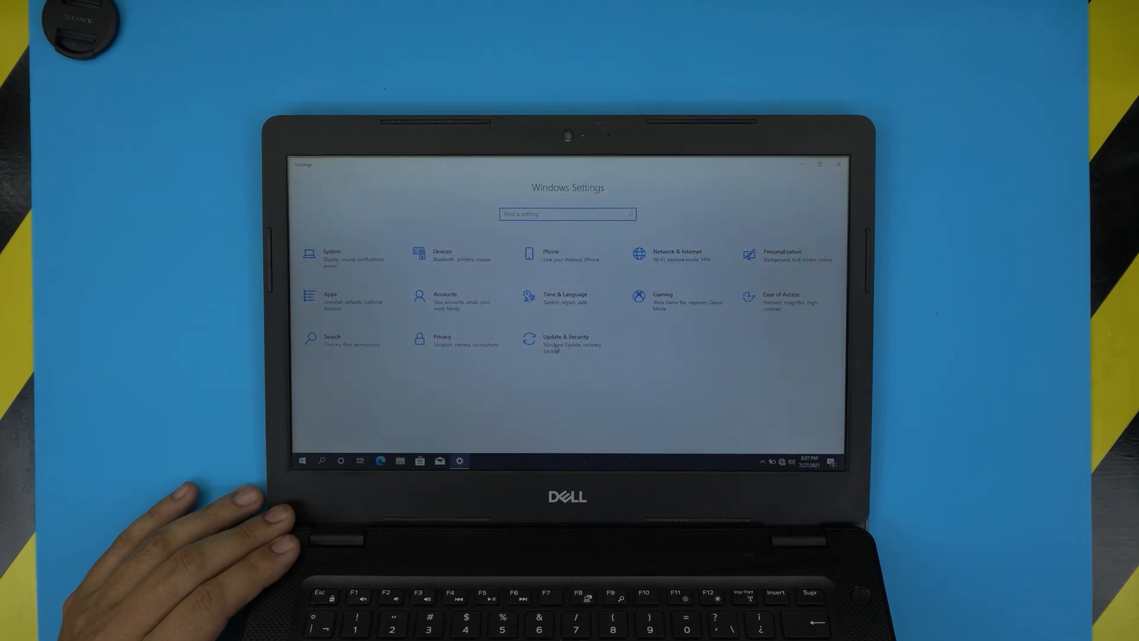
pyautogui.click(566, 343)
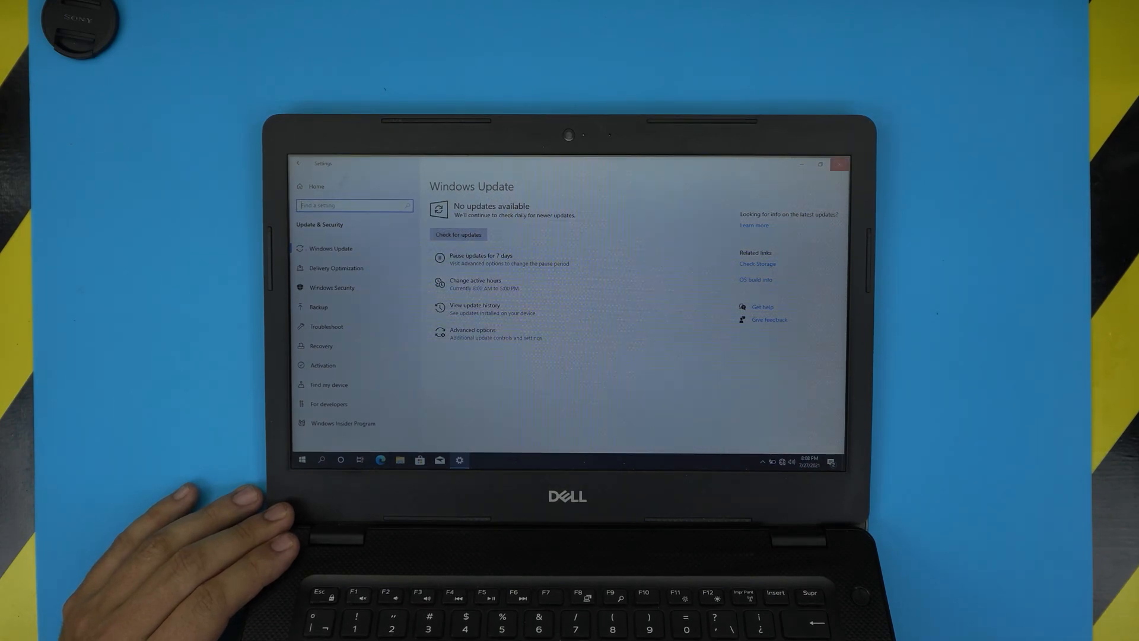
# Close the Settings window, leaving the clean desktop
pyautogui.click(840, 164)
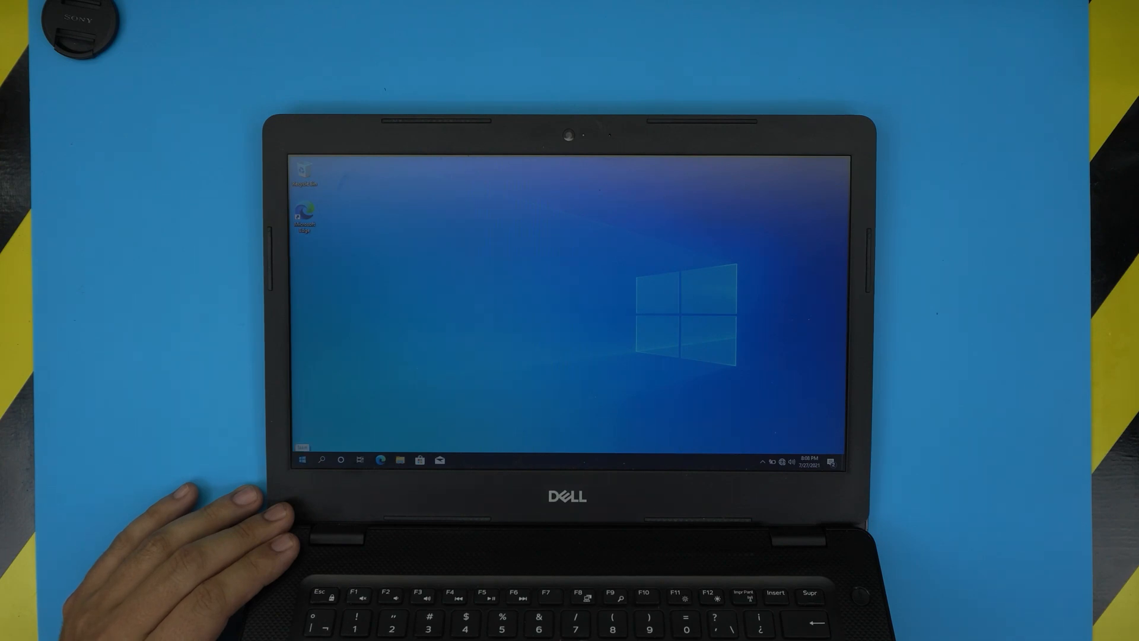
# Shut down the laptop from the Start button's power menu
pyautogui.rightClick(301, 459)
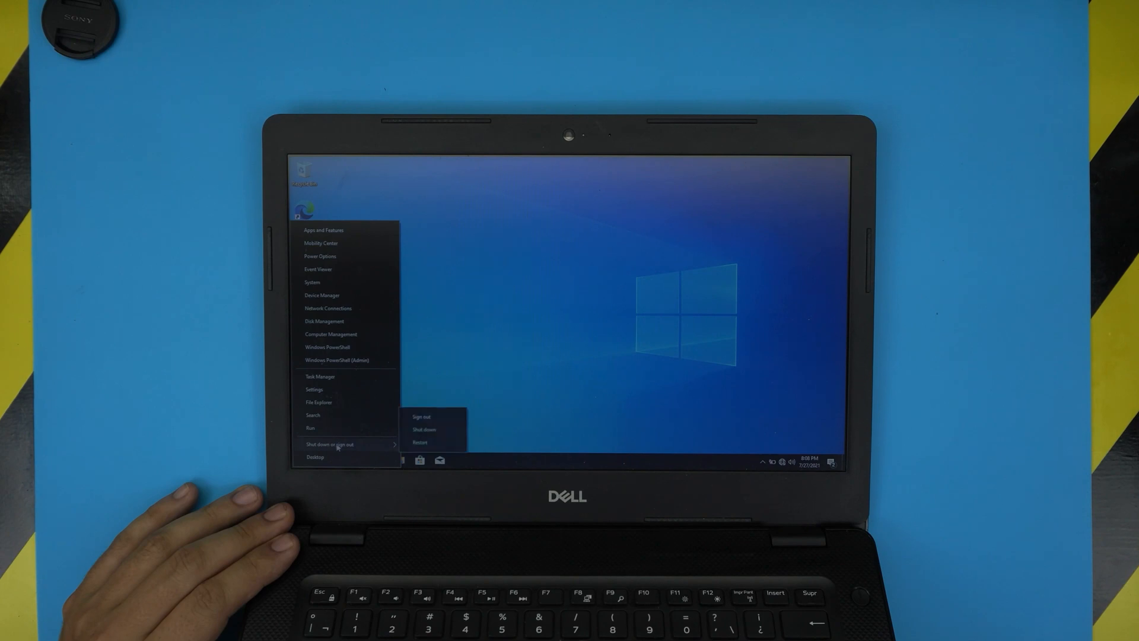
pyautogui.click(424, 429)
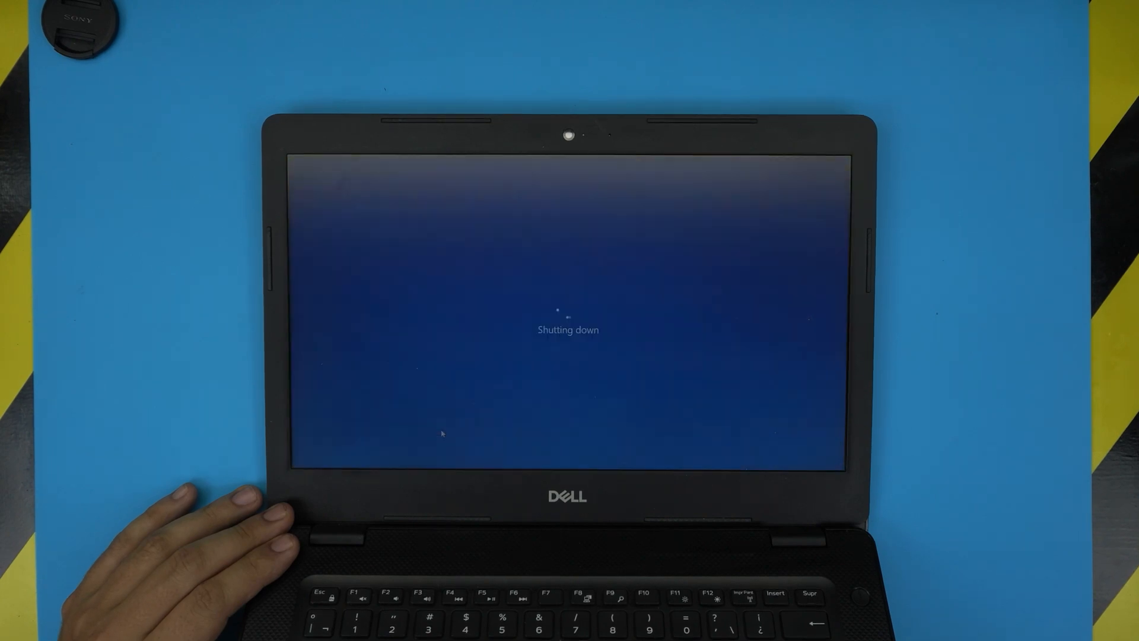